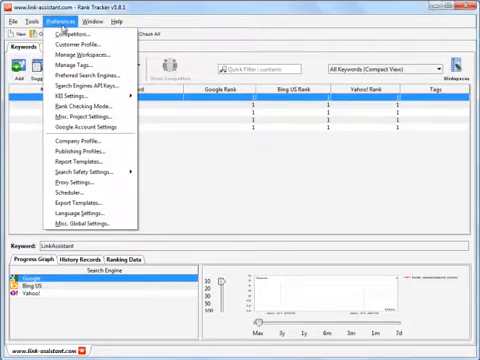
Open the Preferences menu's Rank Checking Mode settings for how rankings are recorded
{"action": "left_click", "coordinate": [70, 104]}
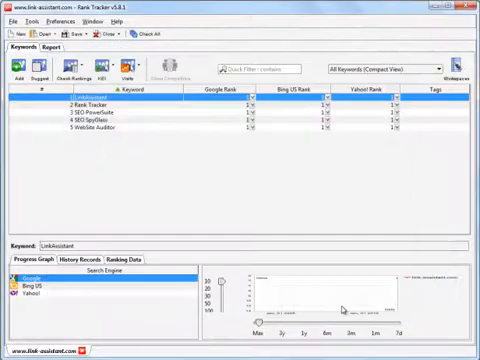
{"action": "mouse_move", "coordinate": [270, 159]}
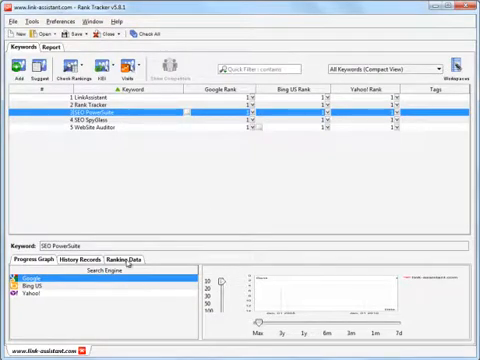
Select the SEO PowerSuite keyword to show its rank, found URL and check date per engine
{"action": "left_click", "coordinate": [137, 259]}
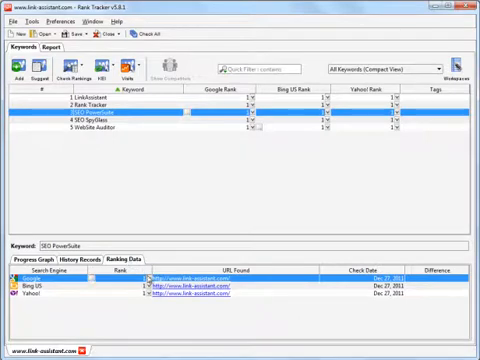